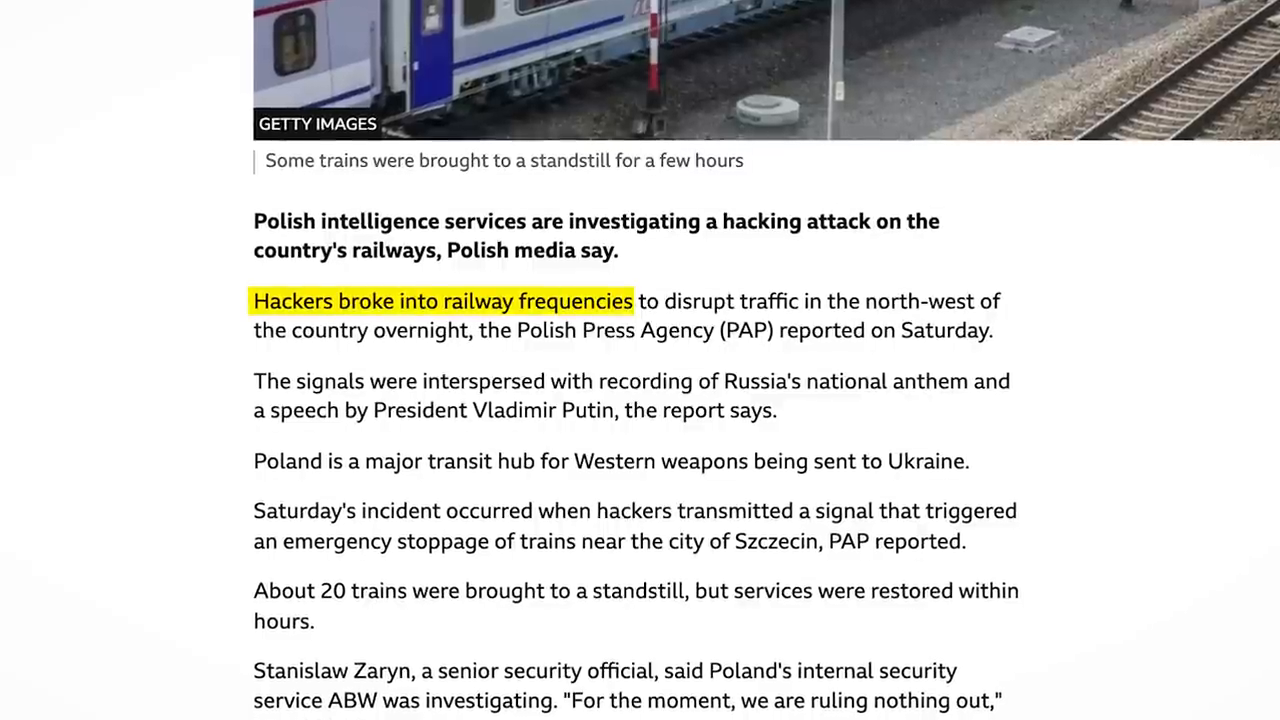
Scroll the BBC article to the passages on the Russian anthem, Putin speech and 20 stopped trains
{"action": "scroll", "scroll_direction": "down", "scroll_amount": 3}
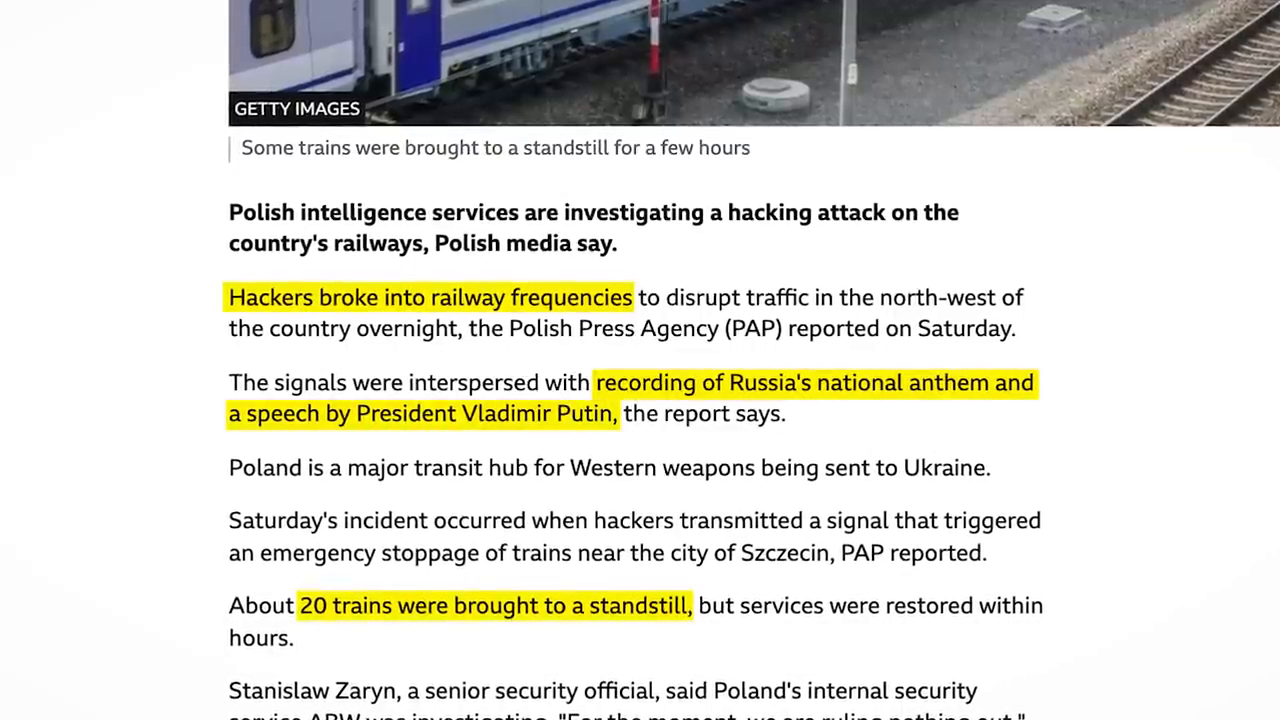
{"action": "scroll", "scroll_direction": "down", "scroll_amount": 3}
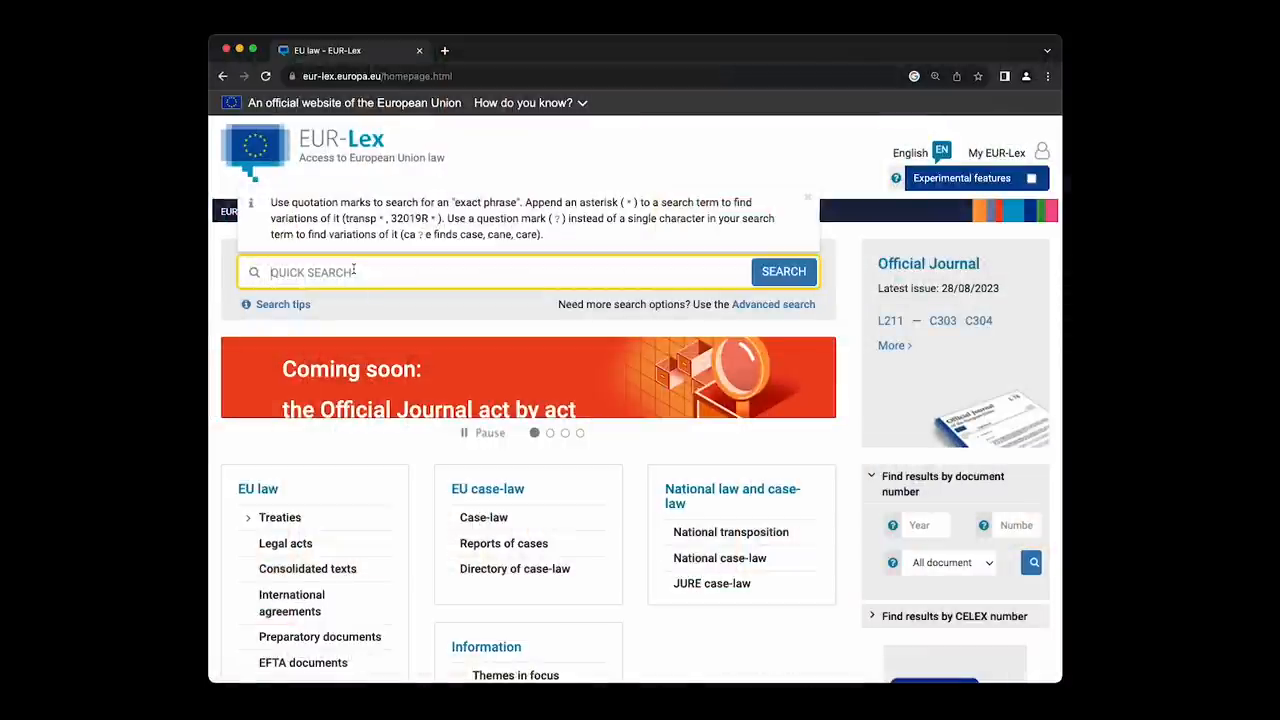
Search EUR-Lex for document number C(2006) 5211 and pick the matching suggestion
{"action": "type", "text": "C(2006) 5211"}
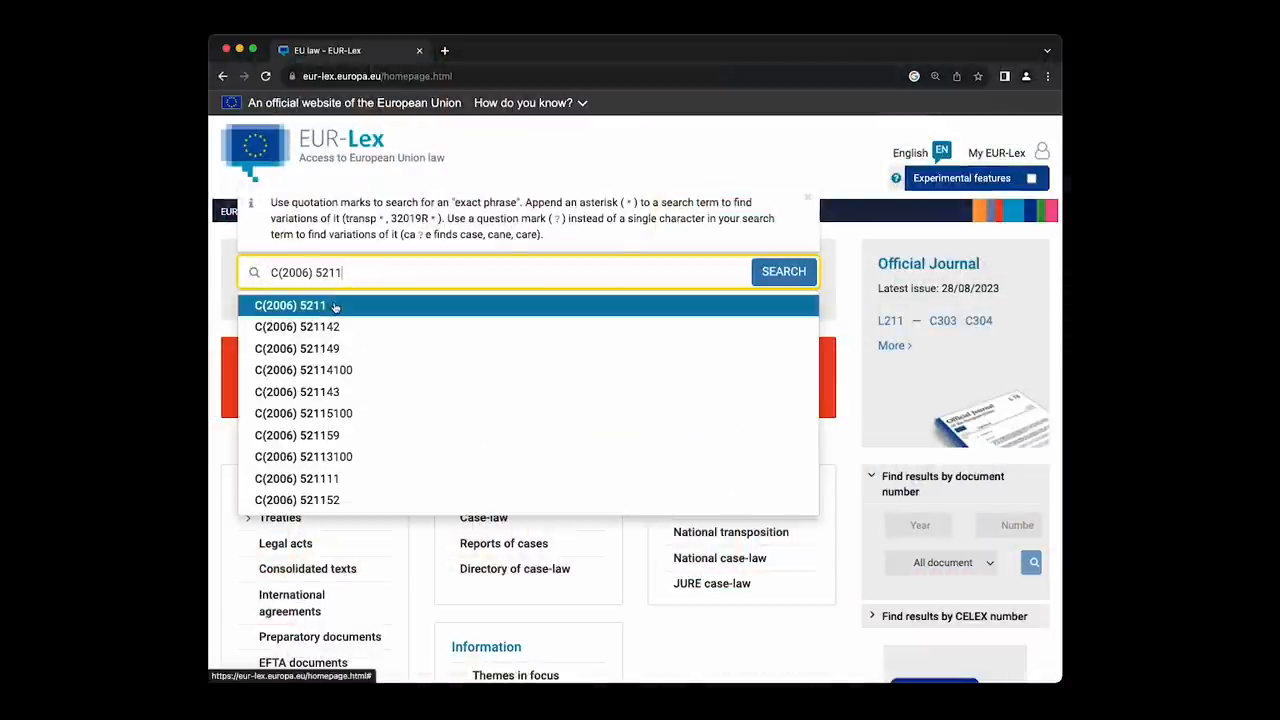
{"action": "left_click", "coordinate": [784, 272]}
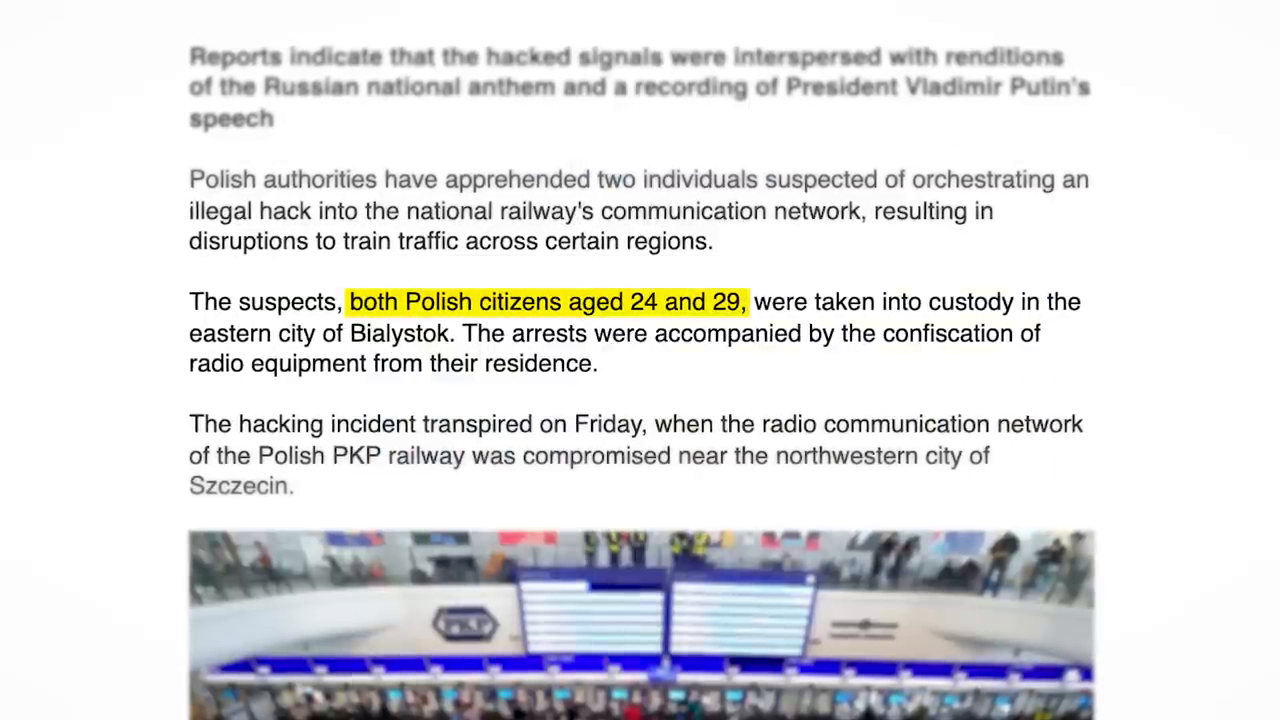
Highlight the radio-equipment confiscation and the UTK notice's 2024 GSM-R transition deadline
{"action": "left_click_drag", "start_coordinate": [888, 332], "coordinate": [598, 364]}
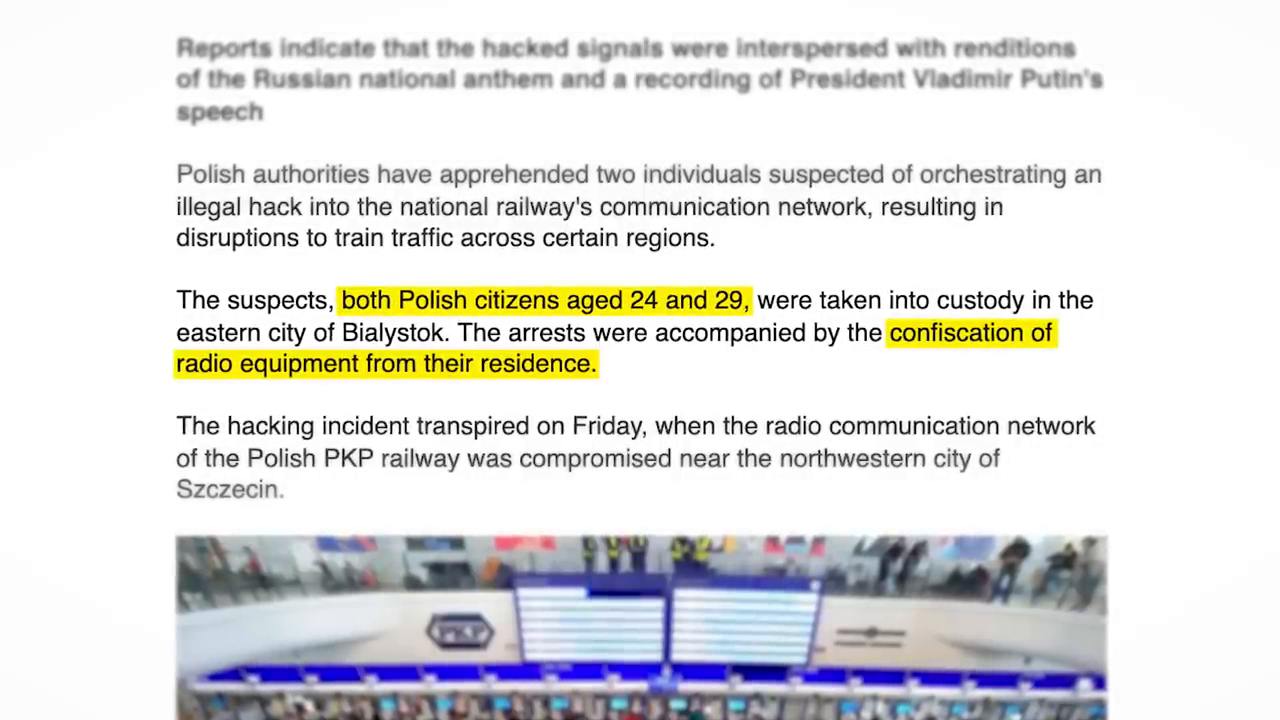
{"action": "scroll", "scroll_direction": "down", "scroll_amount": 3}
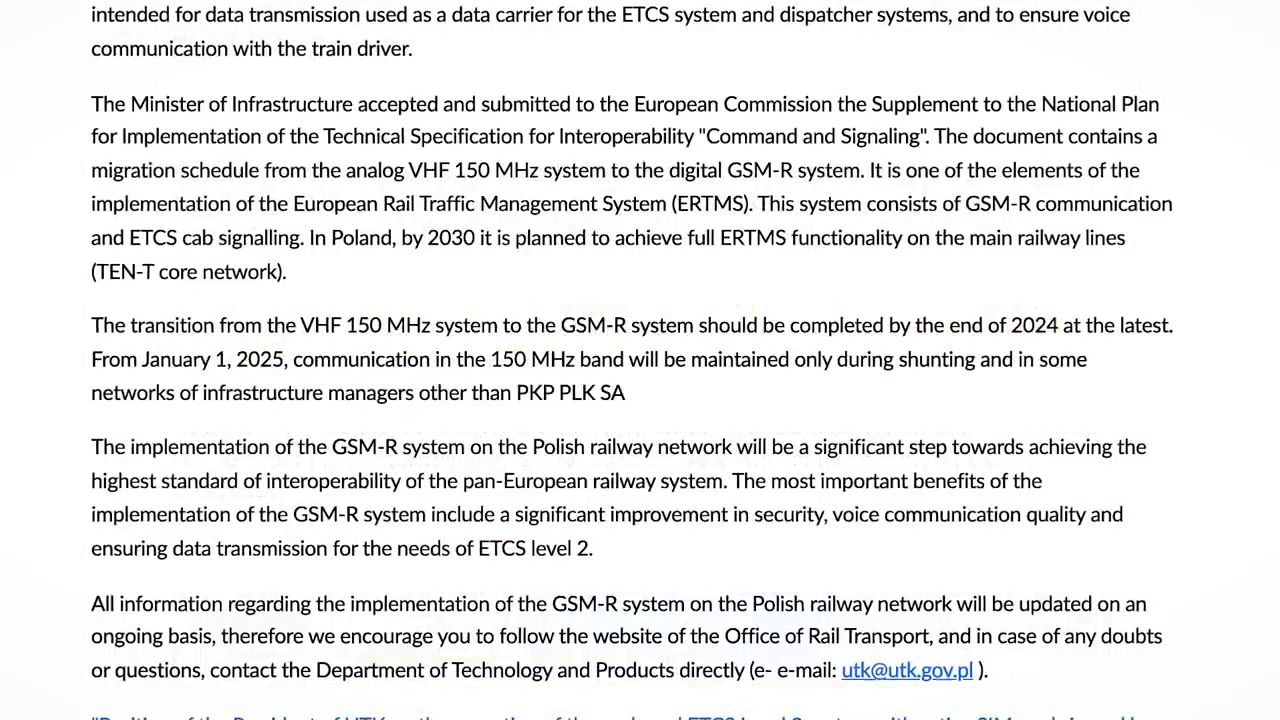
{"action": "left_click_drag", "start_coordinate": [90, 324], "coordinate": [1172, 324]}
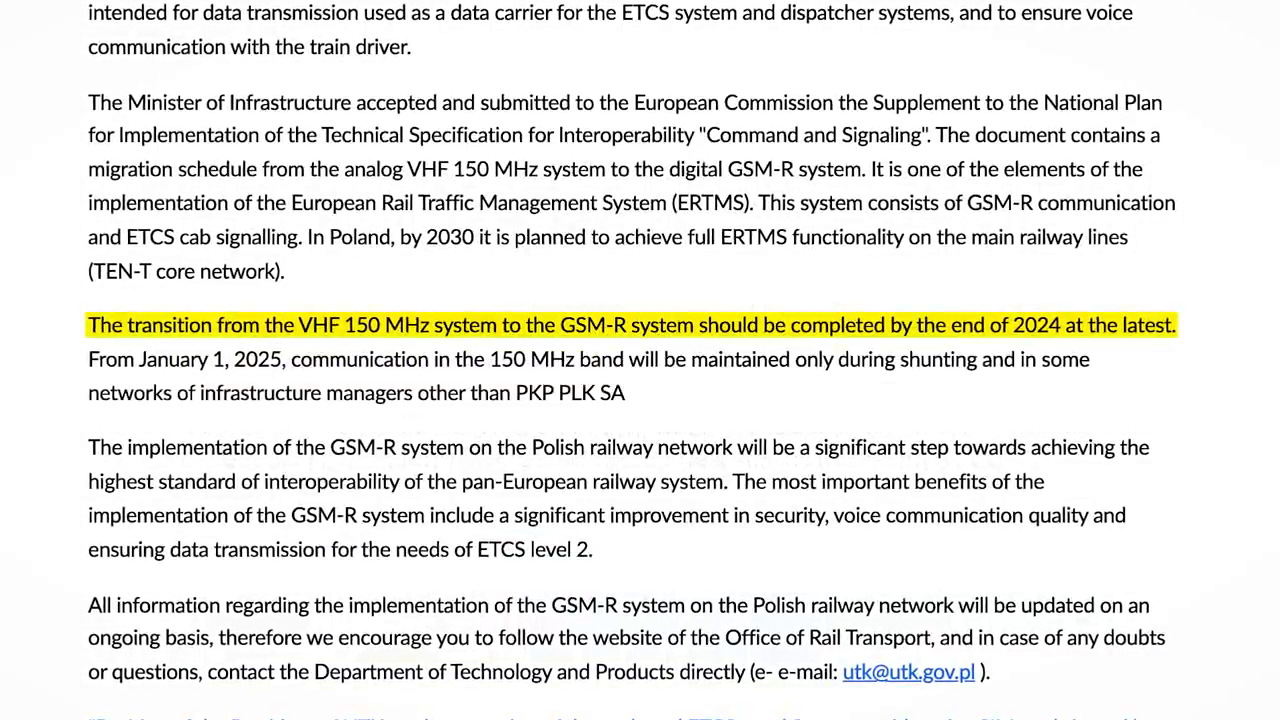